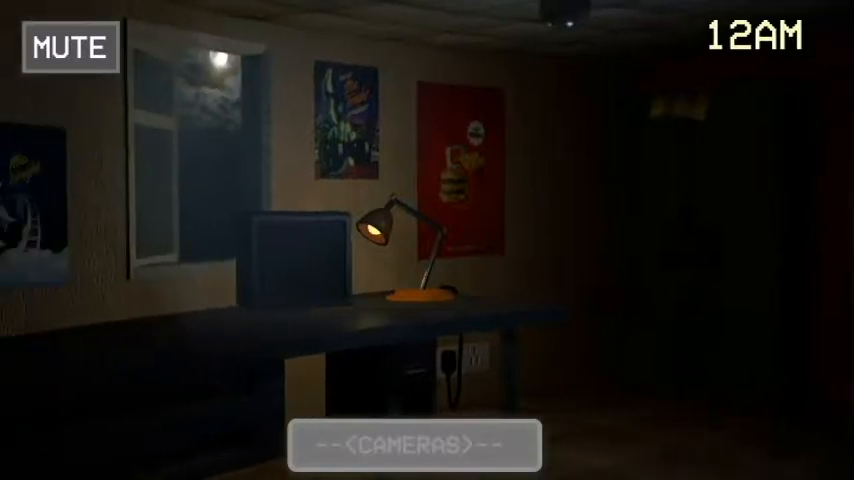
- Toggle the CAMERAS bar in the 12AM office, leaving the camera monitor rising
click(418, 445)
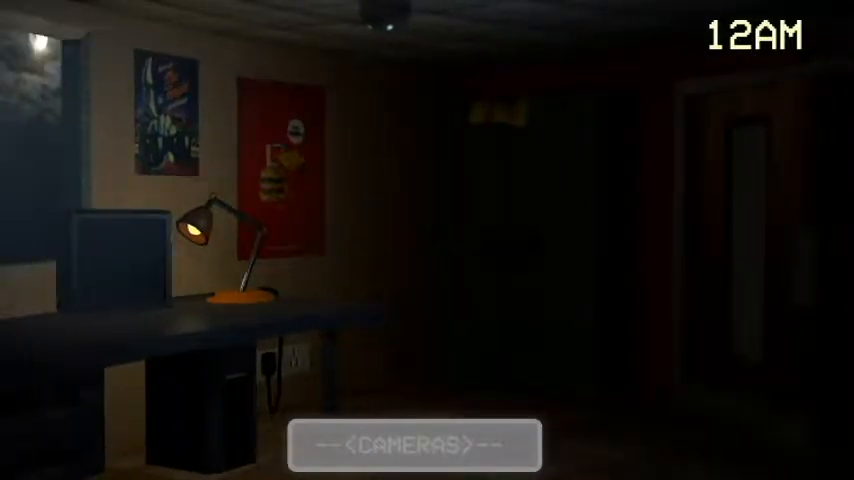
click(413, 446)
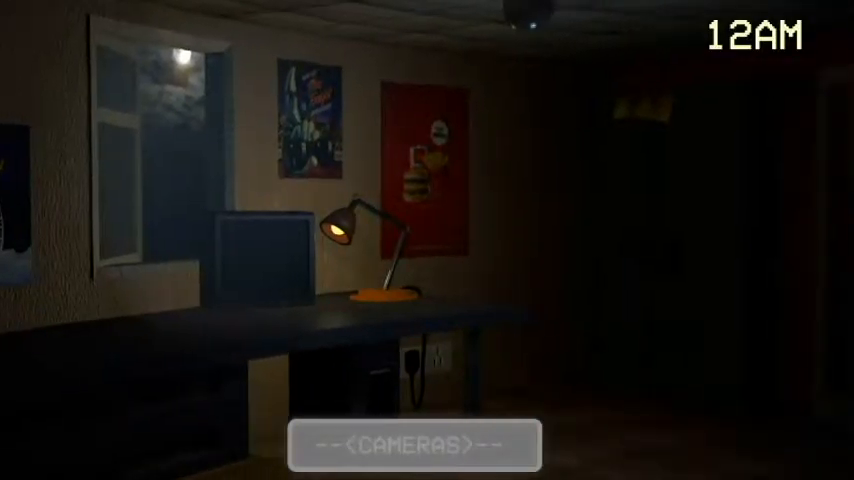
click(414, 444)
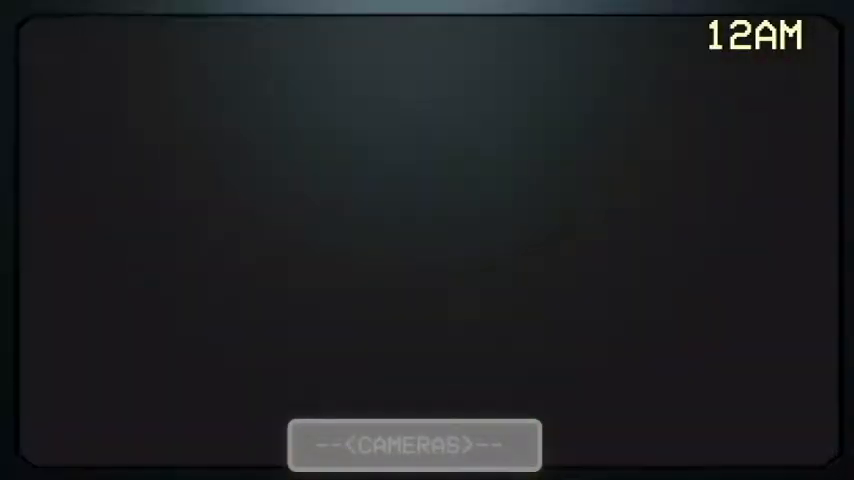
- Lower the camera monitor back to the office view as the clock turns 1AM
click(414, 444)
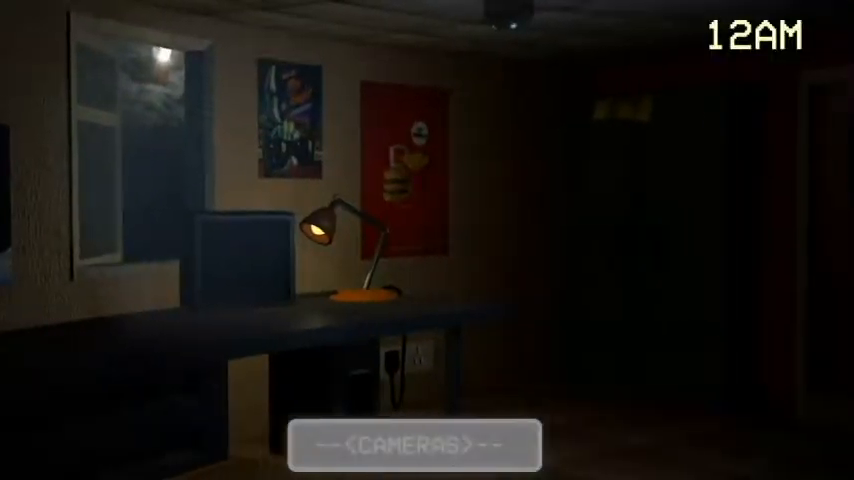
click(414, 444)
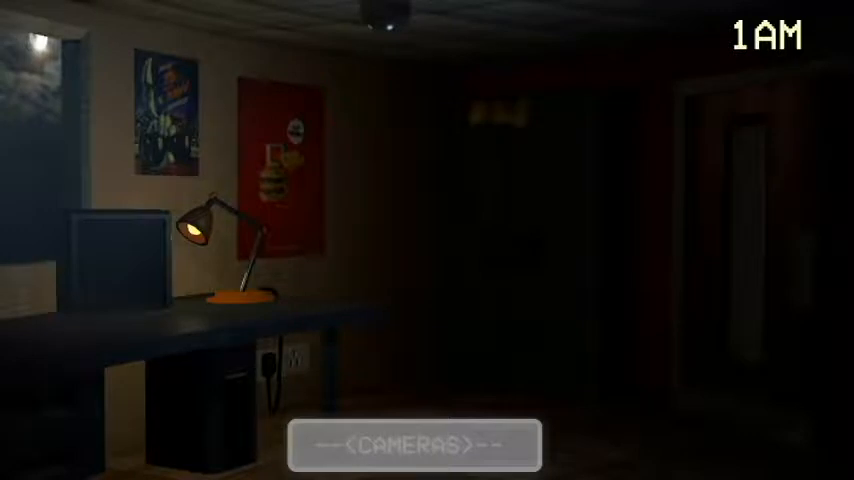
- Toggle the CAMERAS bar repeatedly while watching until 2AM and the pale masked figure appears
click(410, 446)
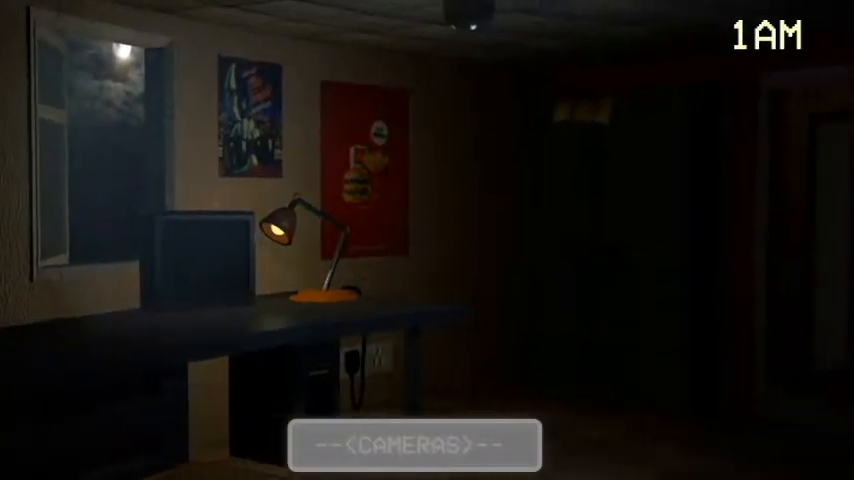
click(414, 445)
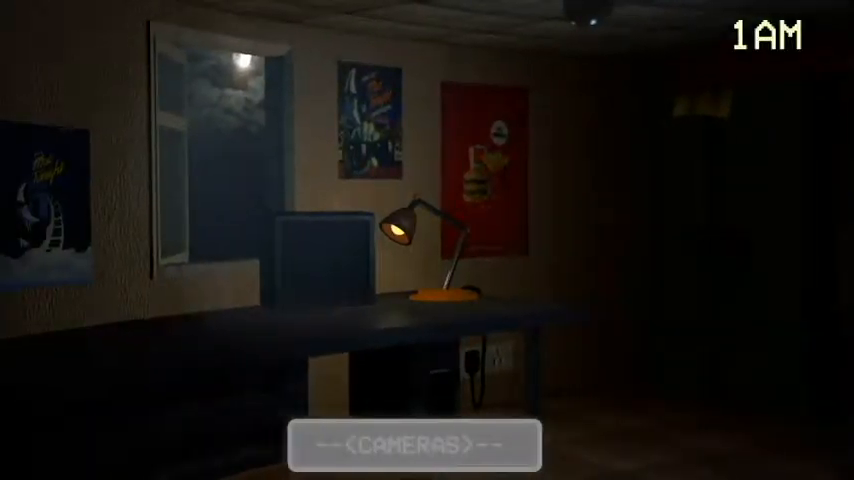
click(416, 445)
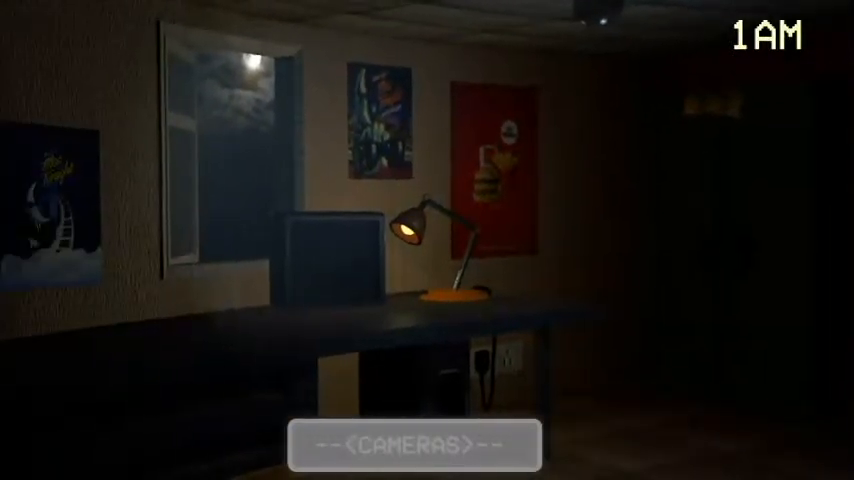
click(415, 443)
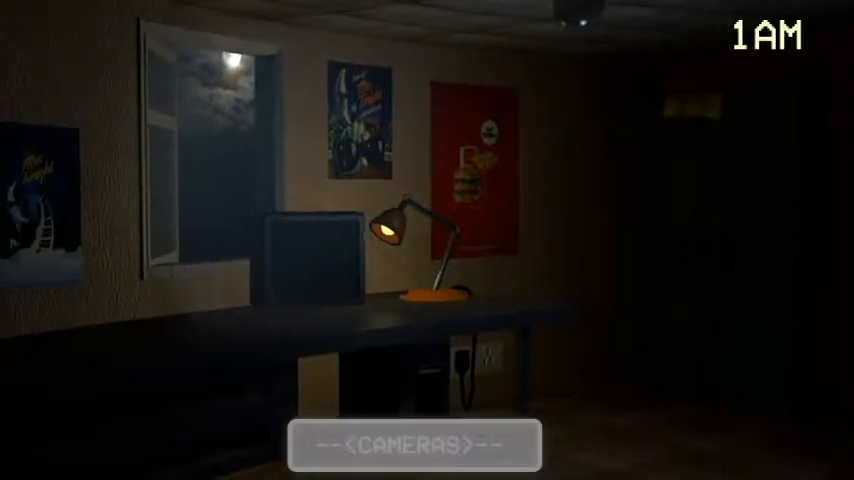
click(414, 443)
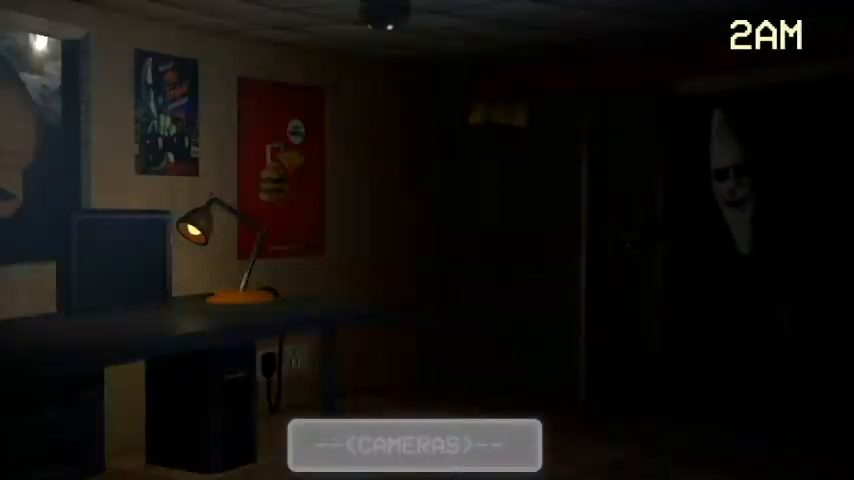
- Click the CAMERAS bar once and let the night end into the Night 5 title card
click(415, 449)
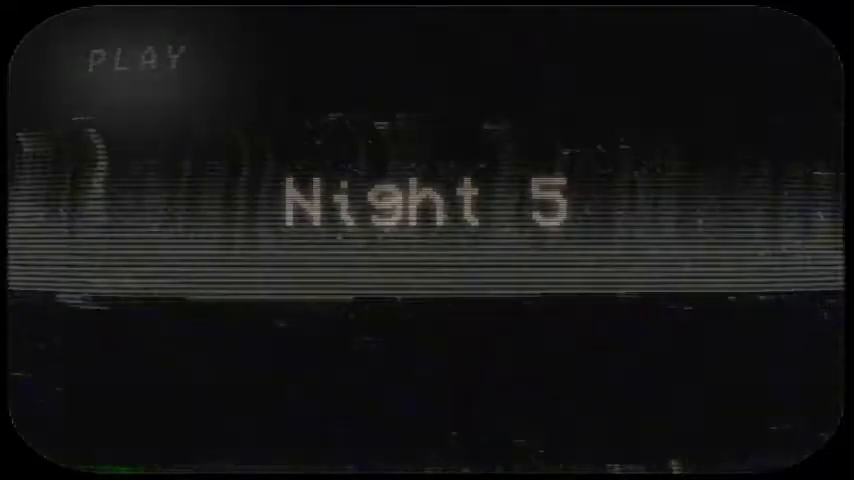
- Click past the Night 5 intro to start the night in the empty 12AM office
click(135, 57)
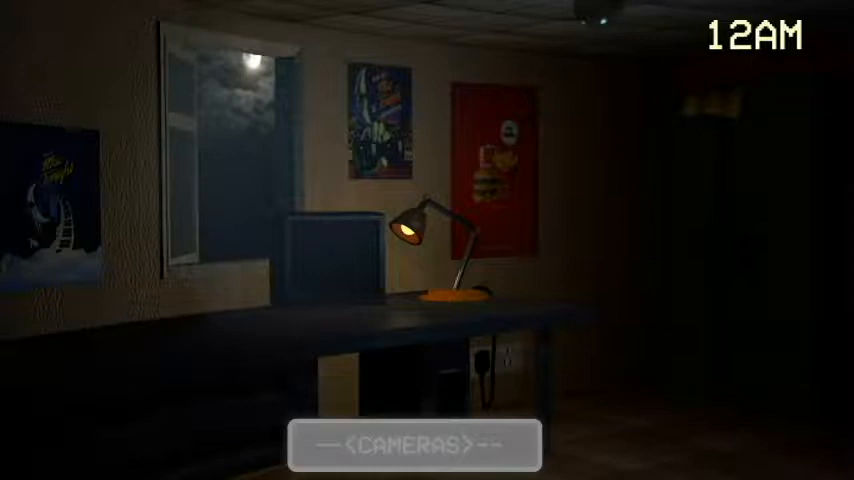
- Toggle the CAMERAS bar on Night 5 until the clock shows 1AM
click(414, 445)
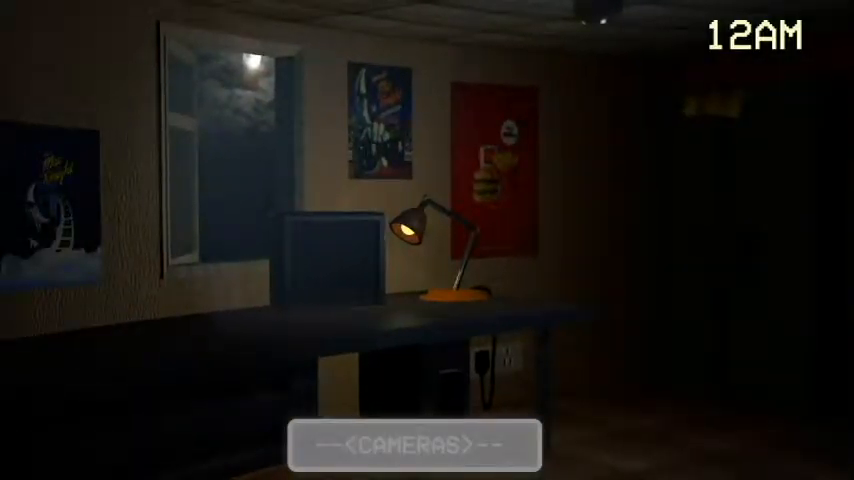
click(407, 444)
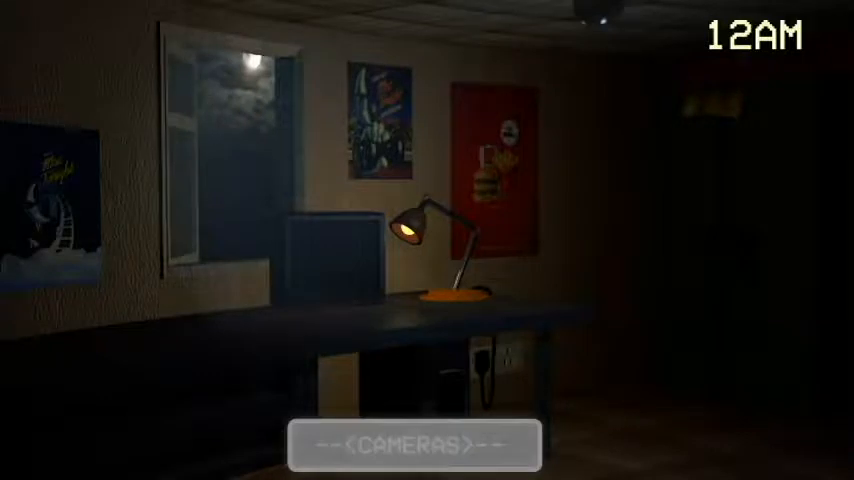
click(414, 443)
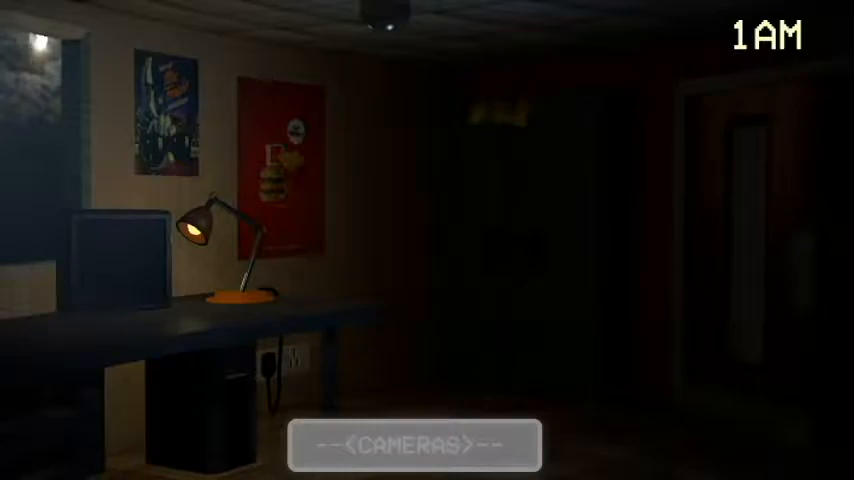
- At 2AM, raise the camera feed showing the dark room and building map
click(421, 444)
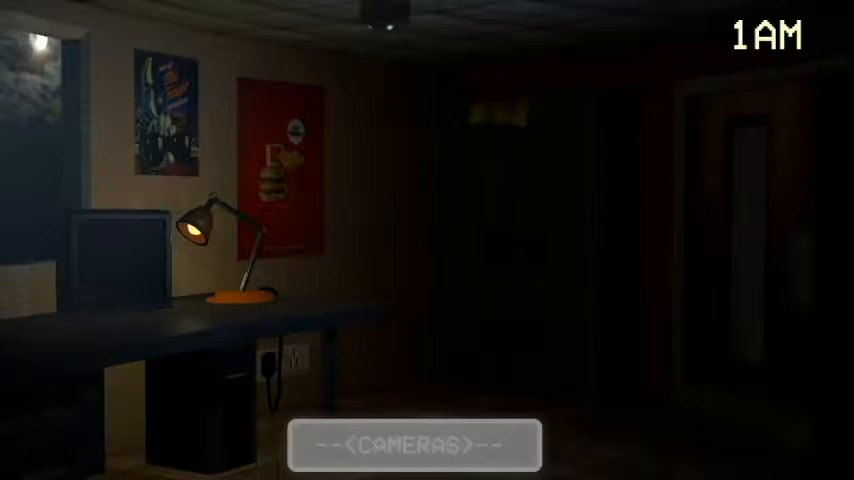
click(414, 444)
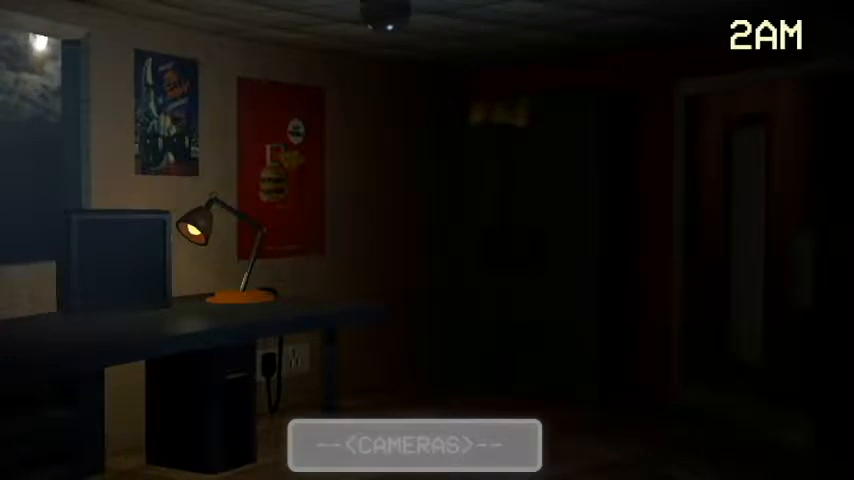
click(416, 445)
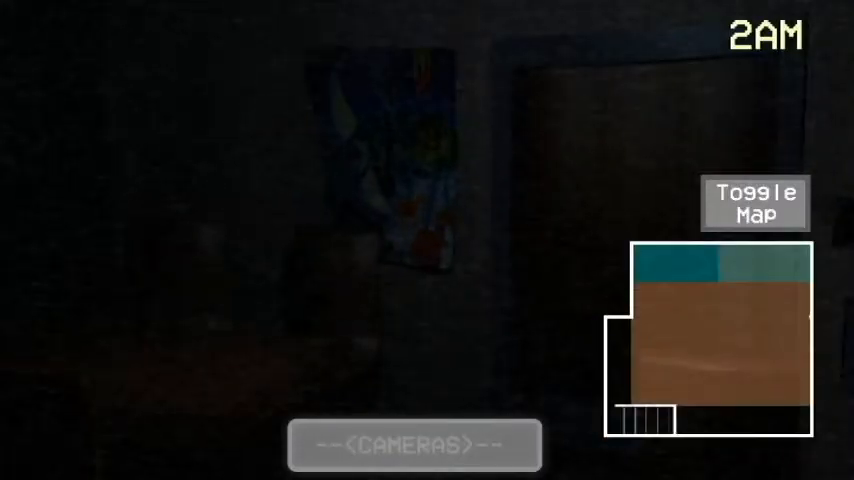